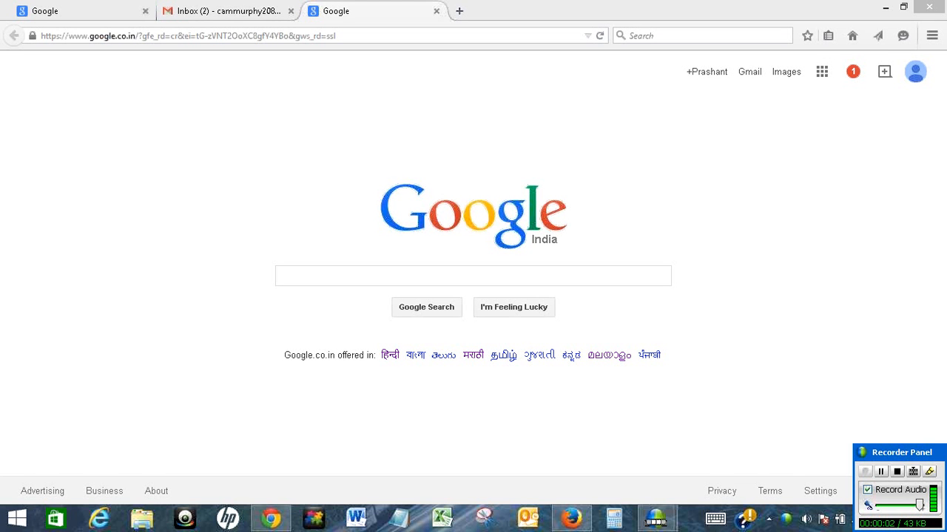
{"action": "mouse_move", "coordinate": [824, 329]}
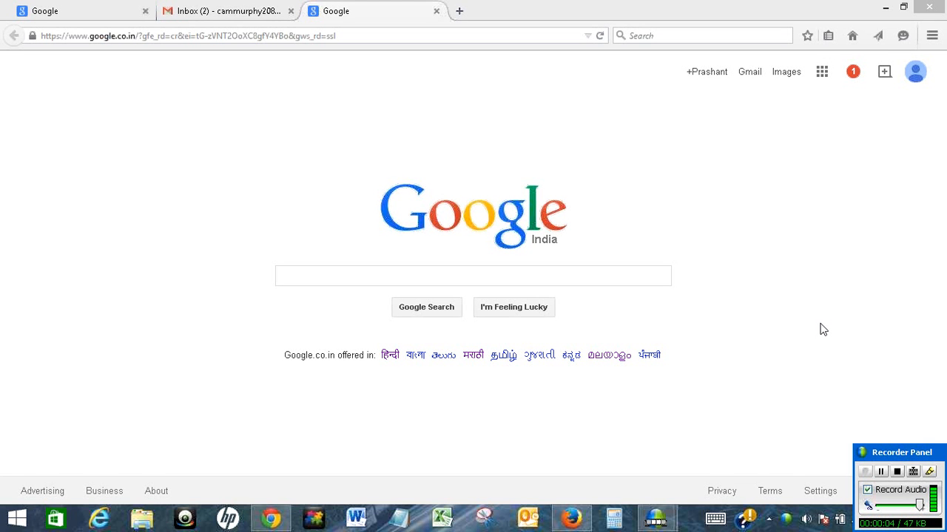
{"action": "mouse_move", "coordinate": [549, 198]}
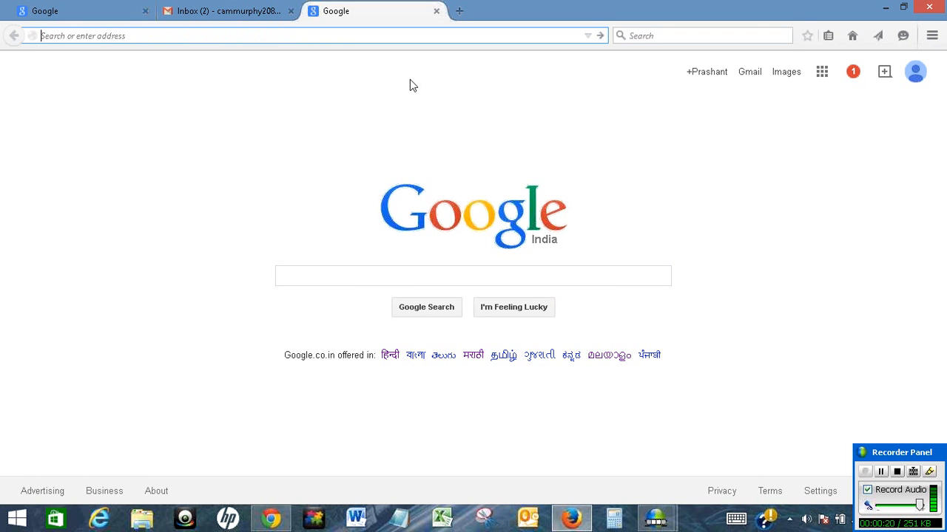
Step: Load about:config from the address bar to reach its warranty warning
{"action": "type", "text": "ab"}
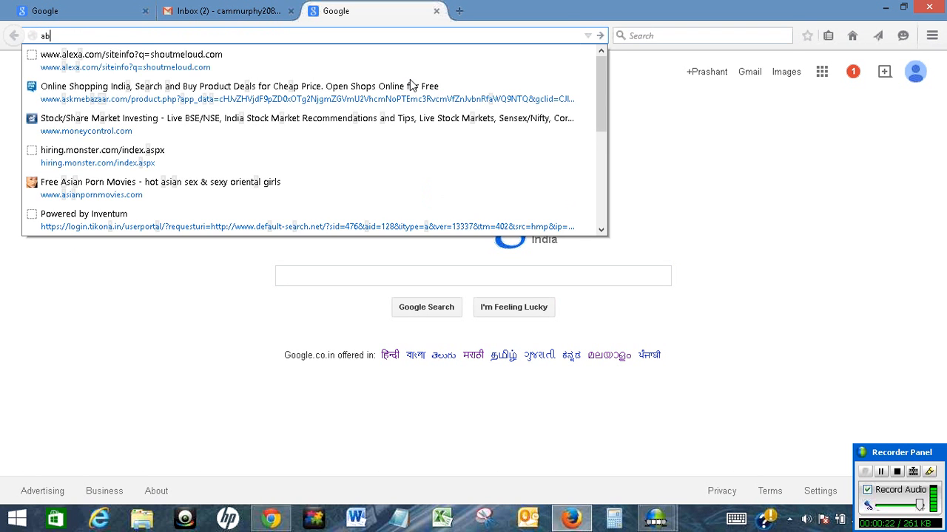
{"action": "type", "text": "out:config"}
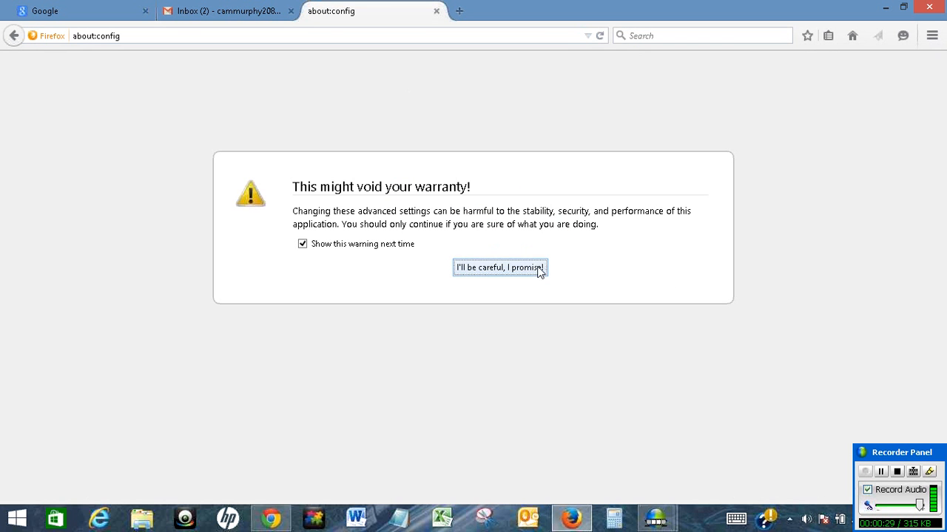
Step: Accept the warranty warning and search preferences for javascript.enabled
{"action": "left_click", "coordinate": [499, 268]}
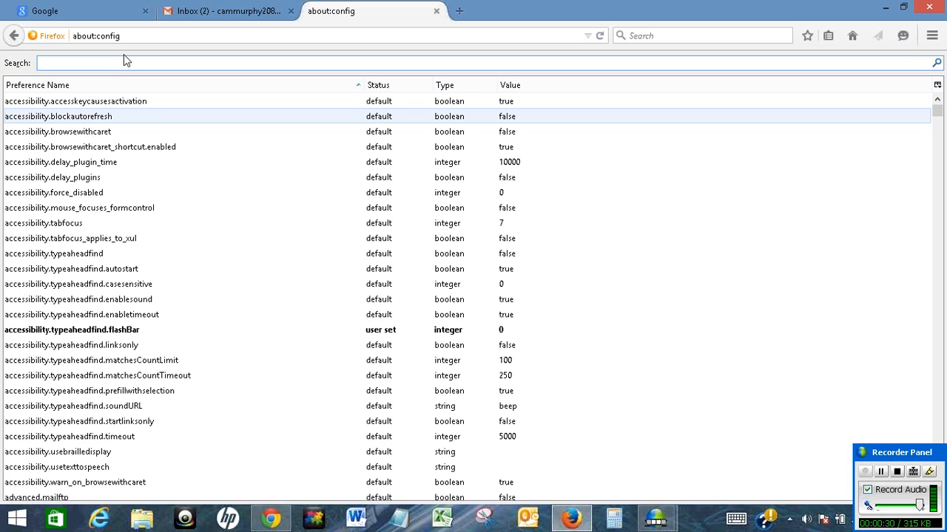
{"action": "type", "text": "ja"}
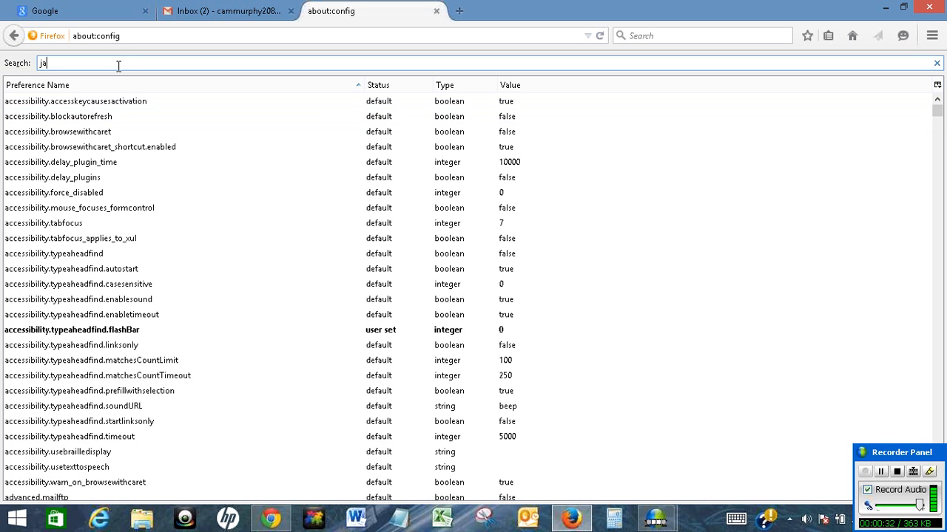
{"action": "type", "text": "vascript"}
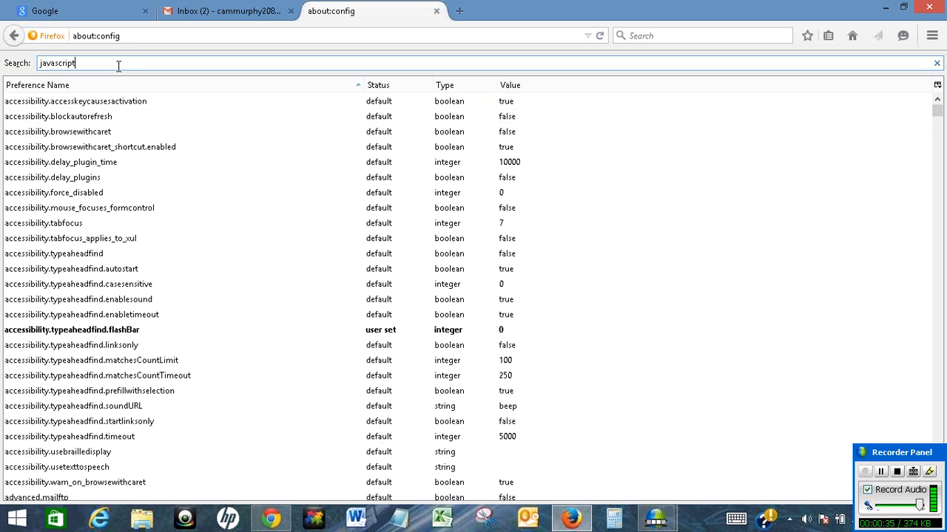
{"action": "type", "text": ".ena"}
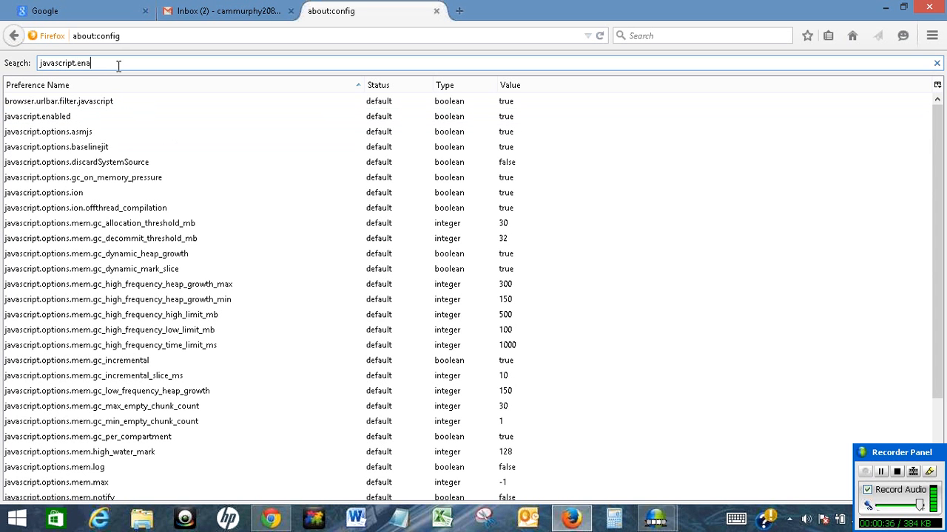
{"action": "type", "text": "bled"}
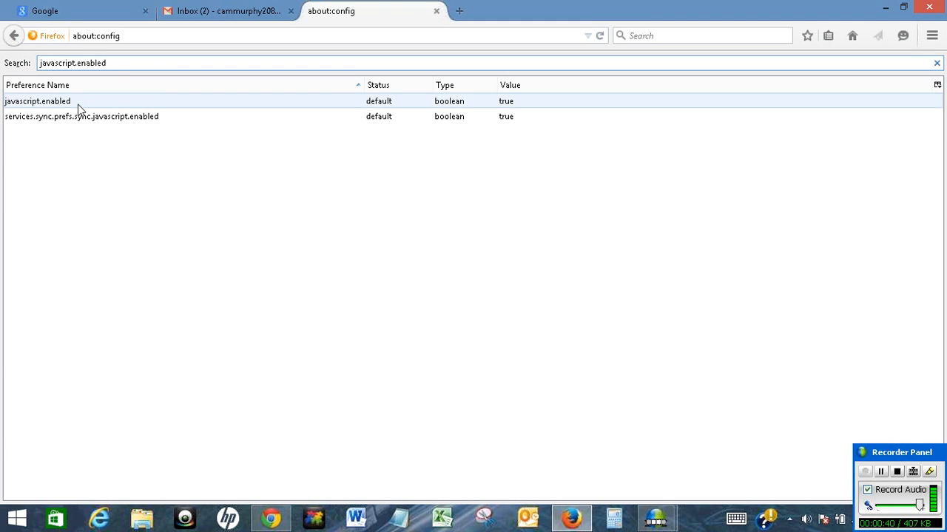
{"action": "left_click", "coordinate": [230, 101]}
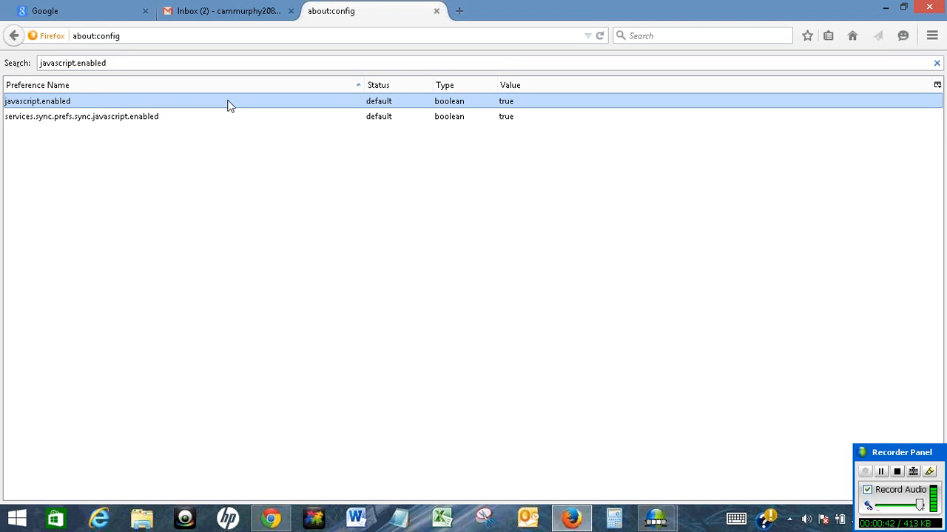
{"action": "mouse_move", "coordinate": [509, 109]}
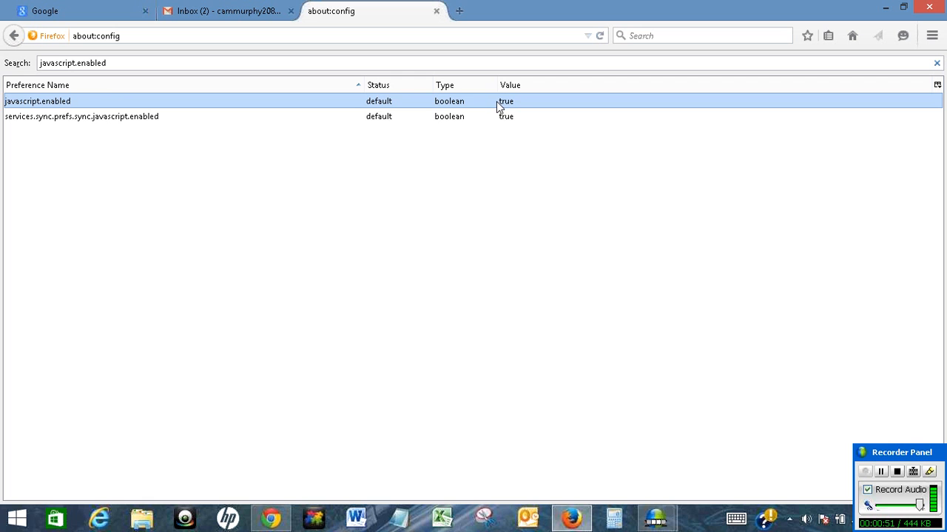
{"action": "mouse_move", "coordinate": [64, 102]}
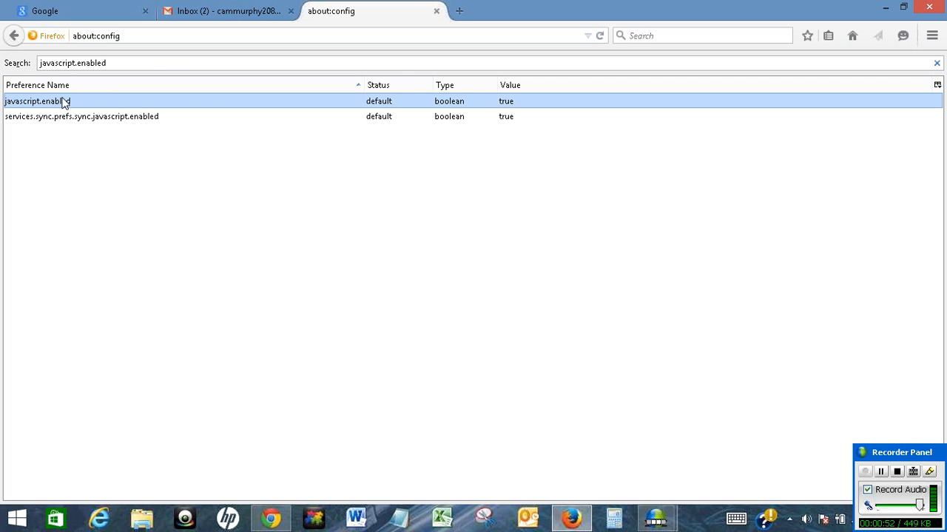
Step: Toggle javascript.enabled to false, then back to true
{"action": "double_click", "coordinate": [38, 101]}
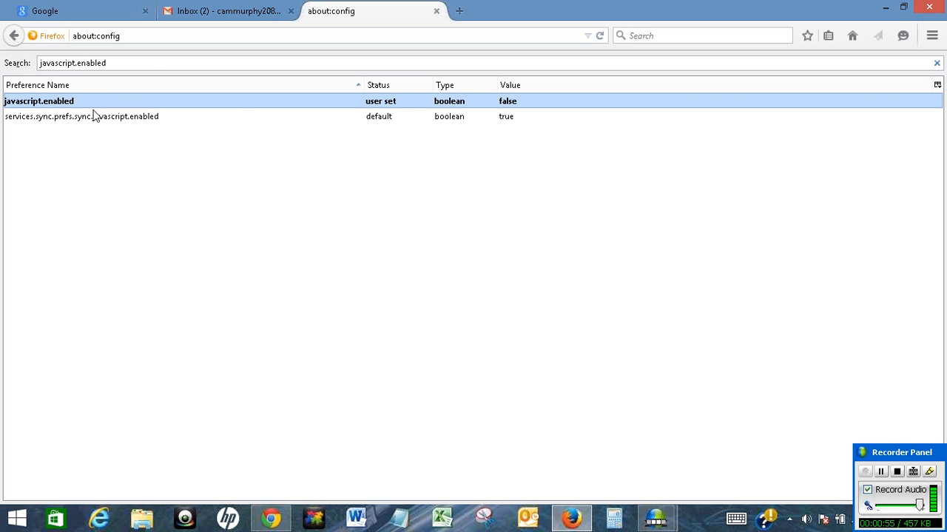
{"action": "mouse_move", "coordinate": [507, 107]}
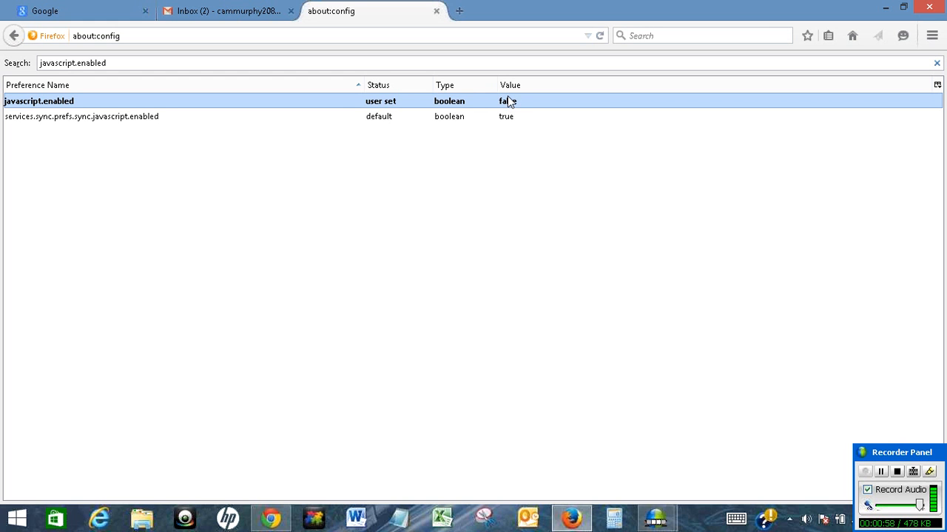
{"action": "mouse_move", "coordinate": [516, 106]}
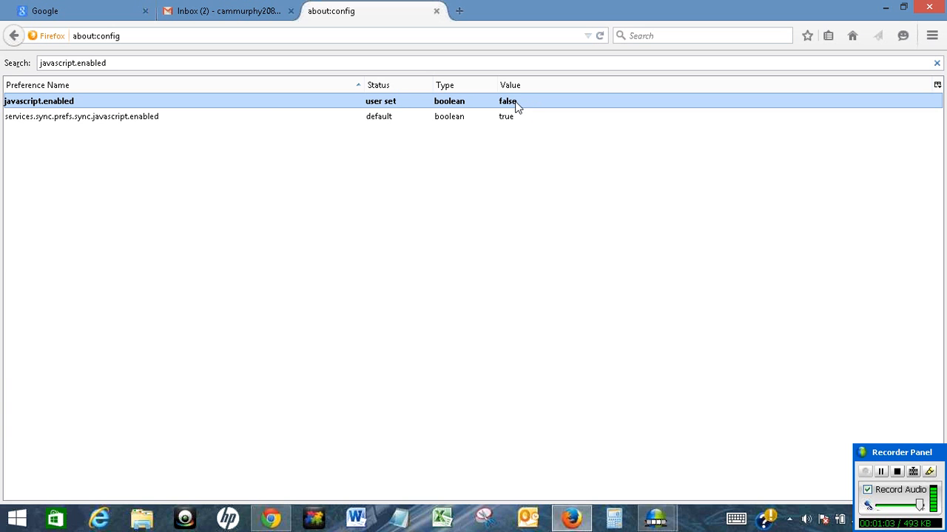
{"action": "mouse_move", "coordinate": [107, 113]}
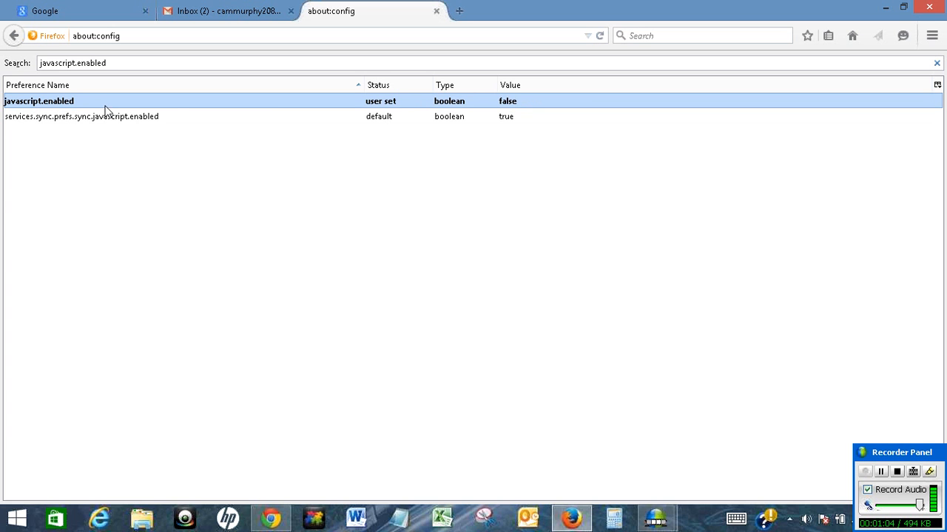
{"action": "double_click", "coordinate": [38, 101]}
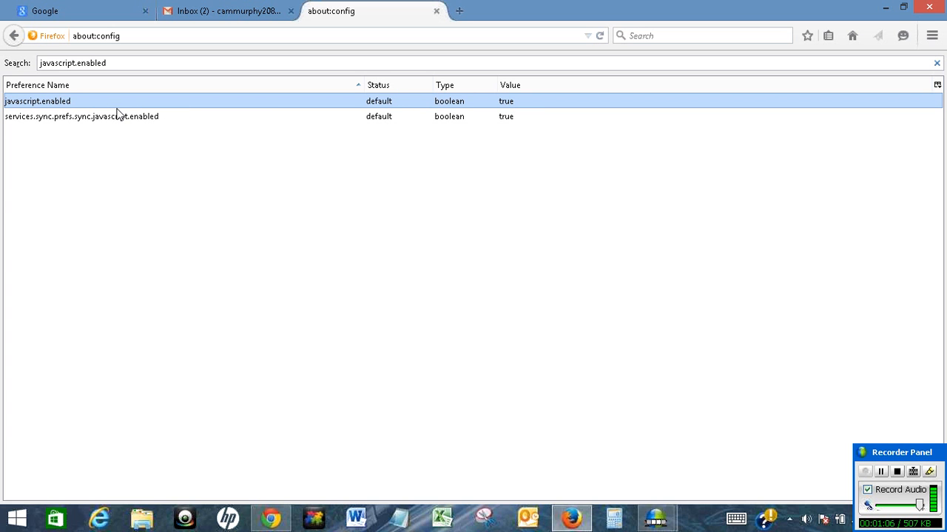
{"action": "mouse_move", "coordinate": [514, 109]}
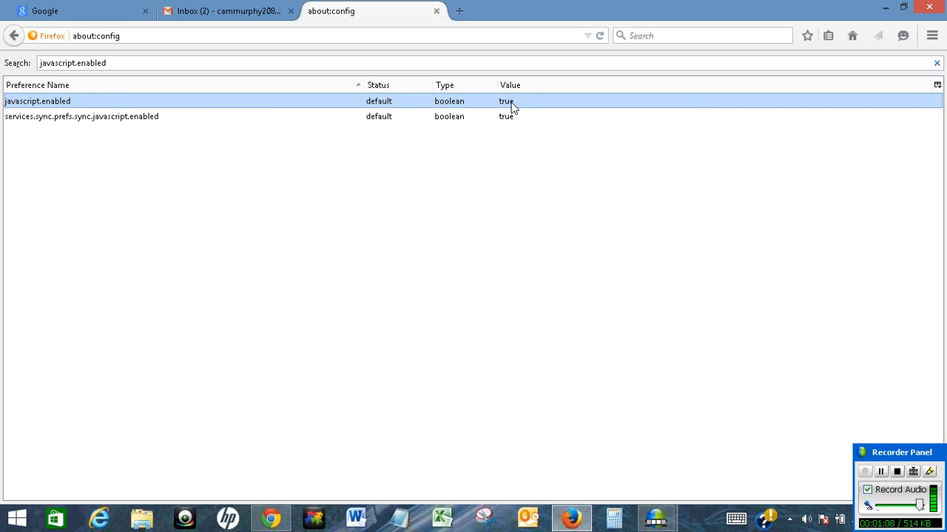